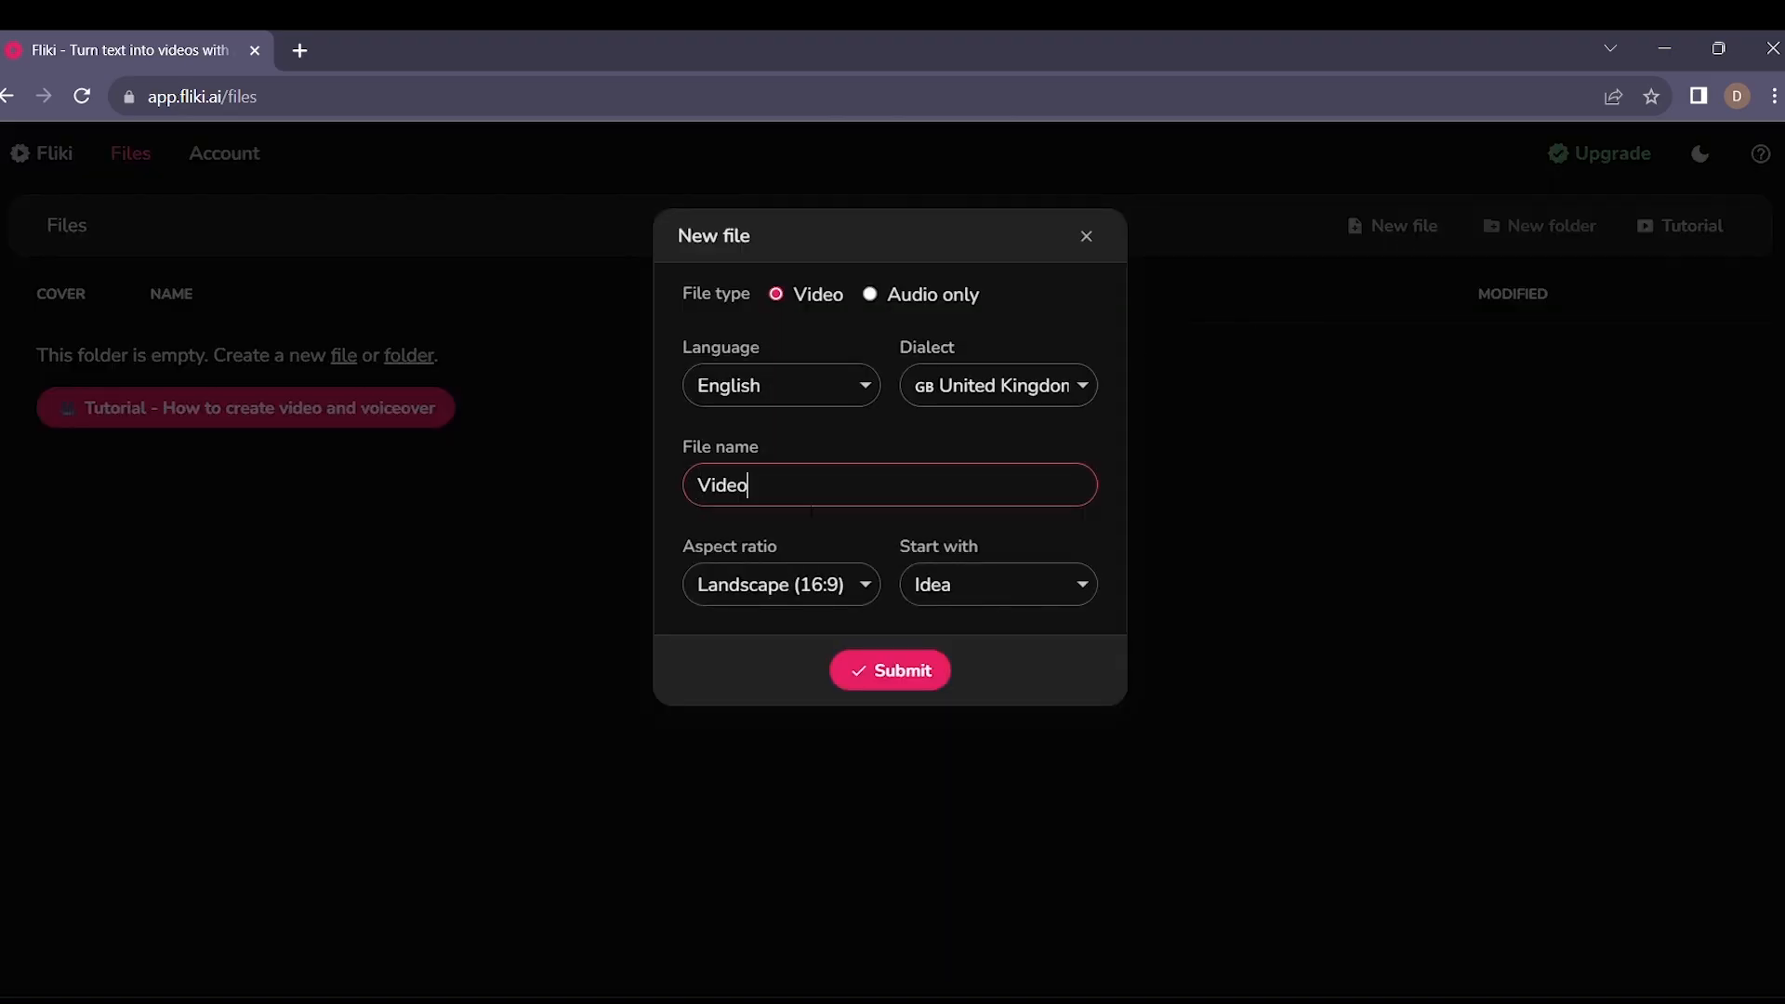
# Create the new landscape English video file 'Video 1' starting from an idea
pyautogui.click(889, 670)
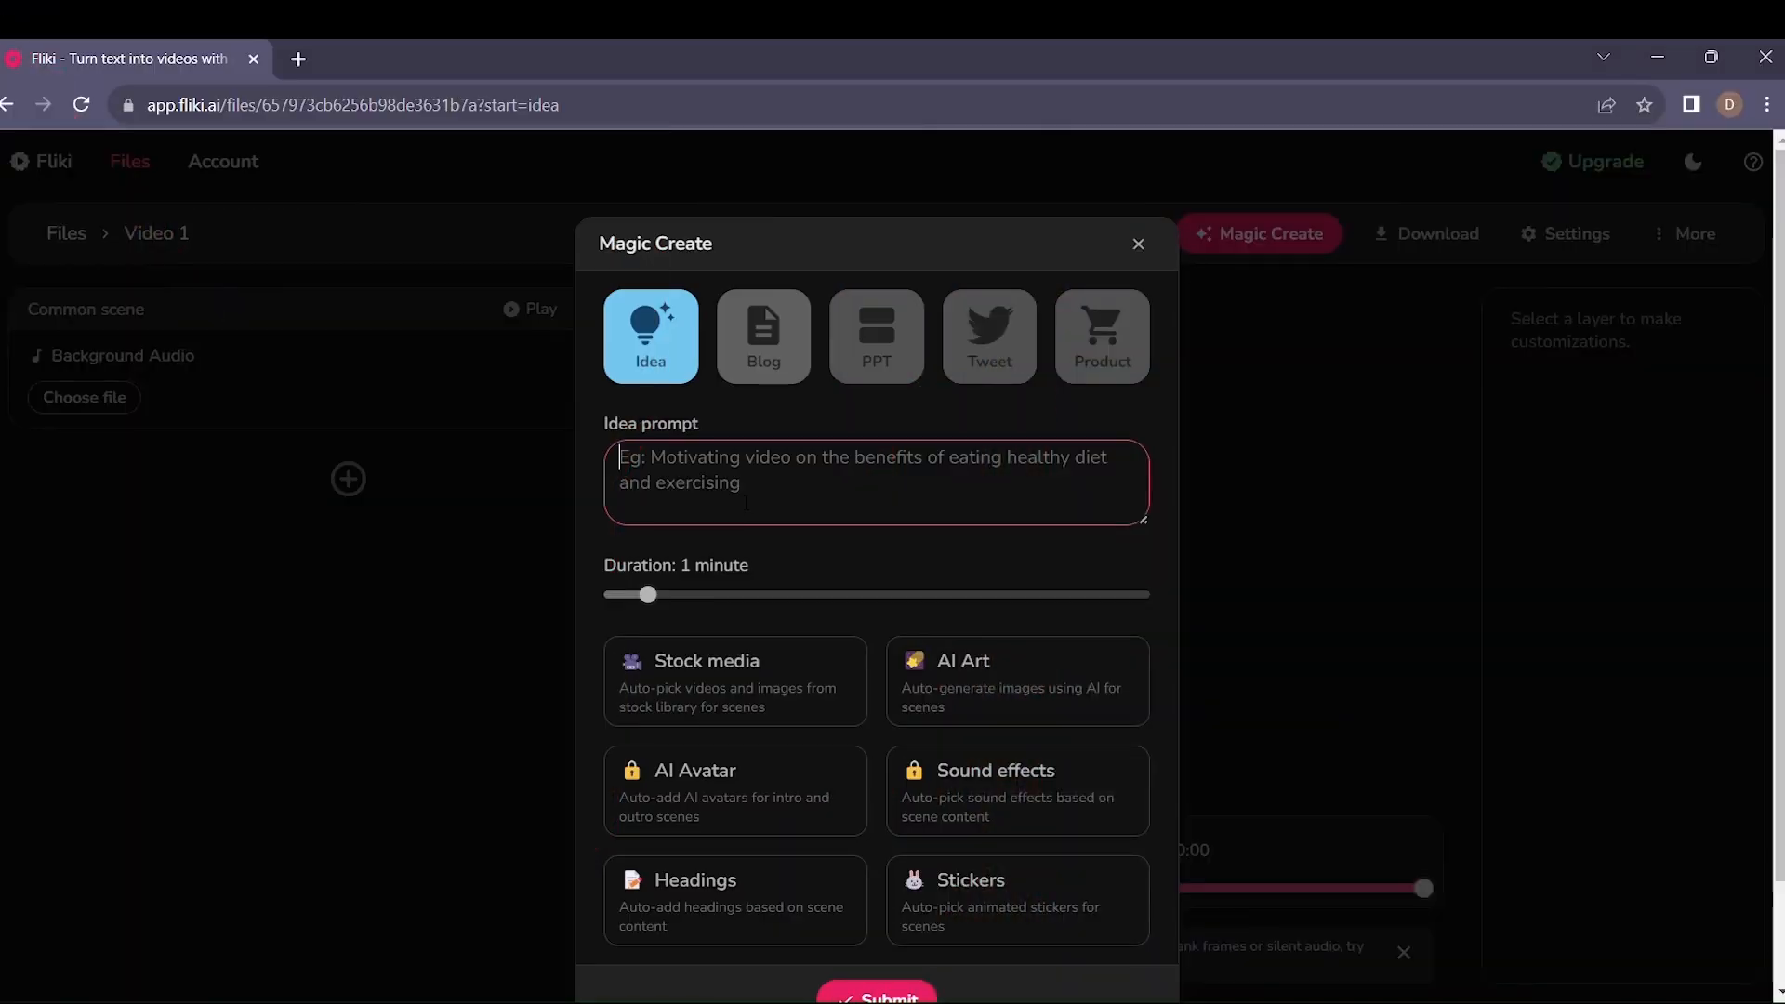
# Set the idea prompt to 'Informative video on database management systems' with a one-minute duration
pyautogui.write('Informative video')
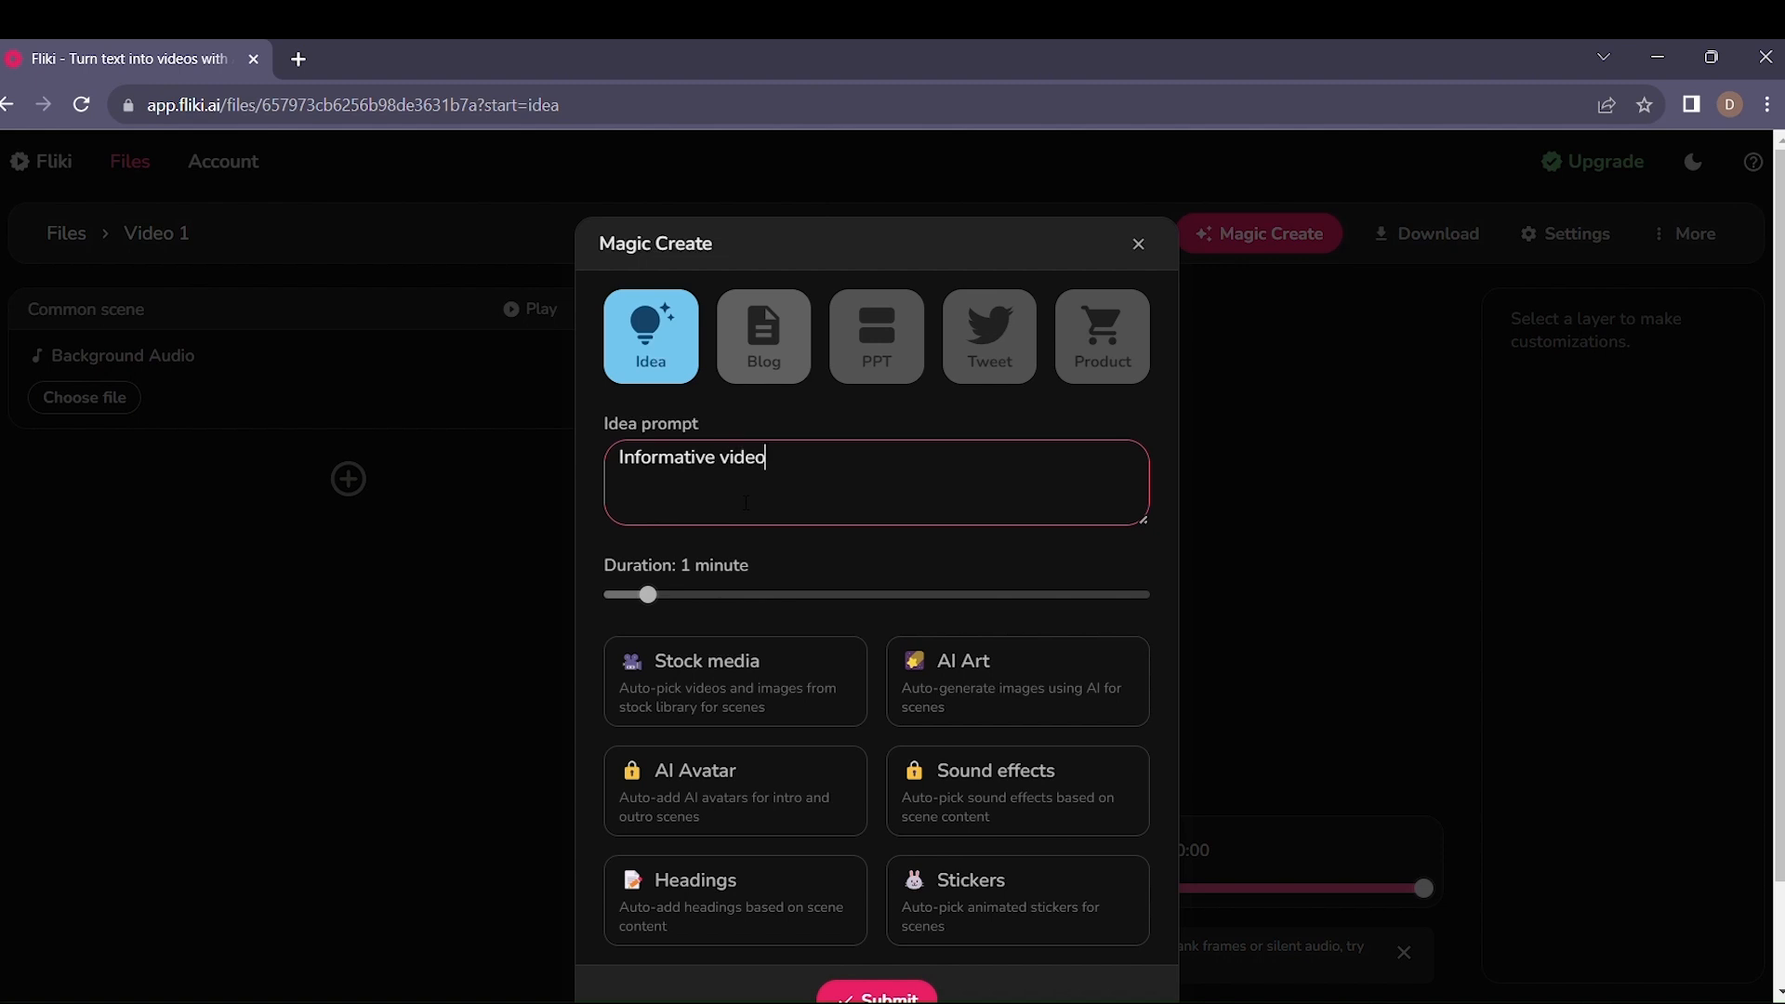
pyautogui.write('on data')
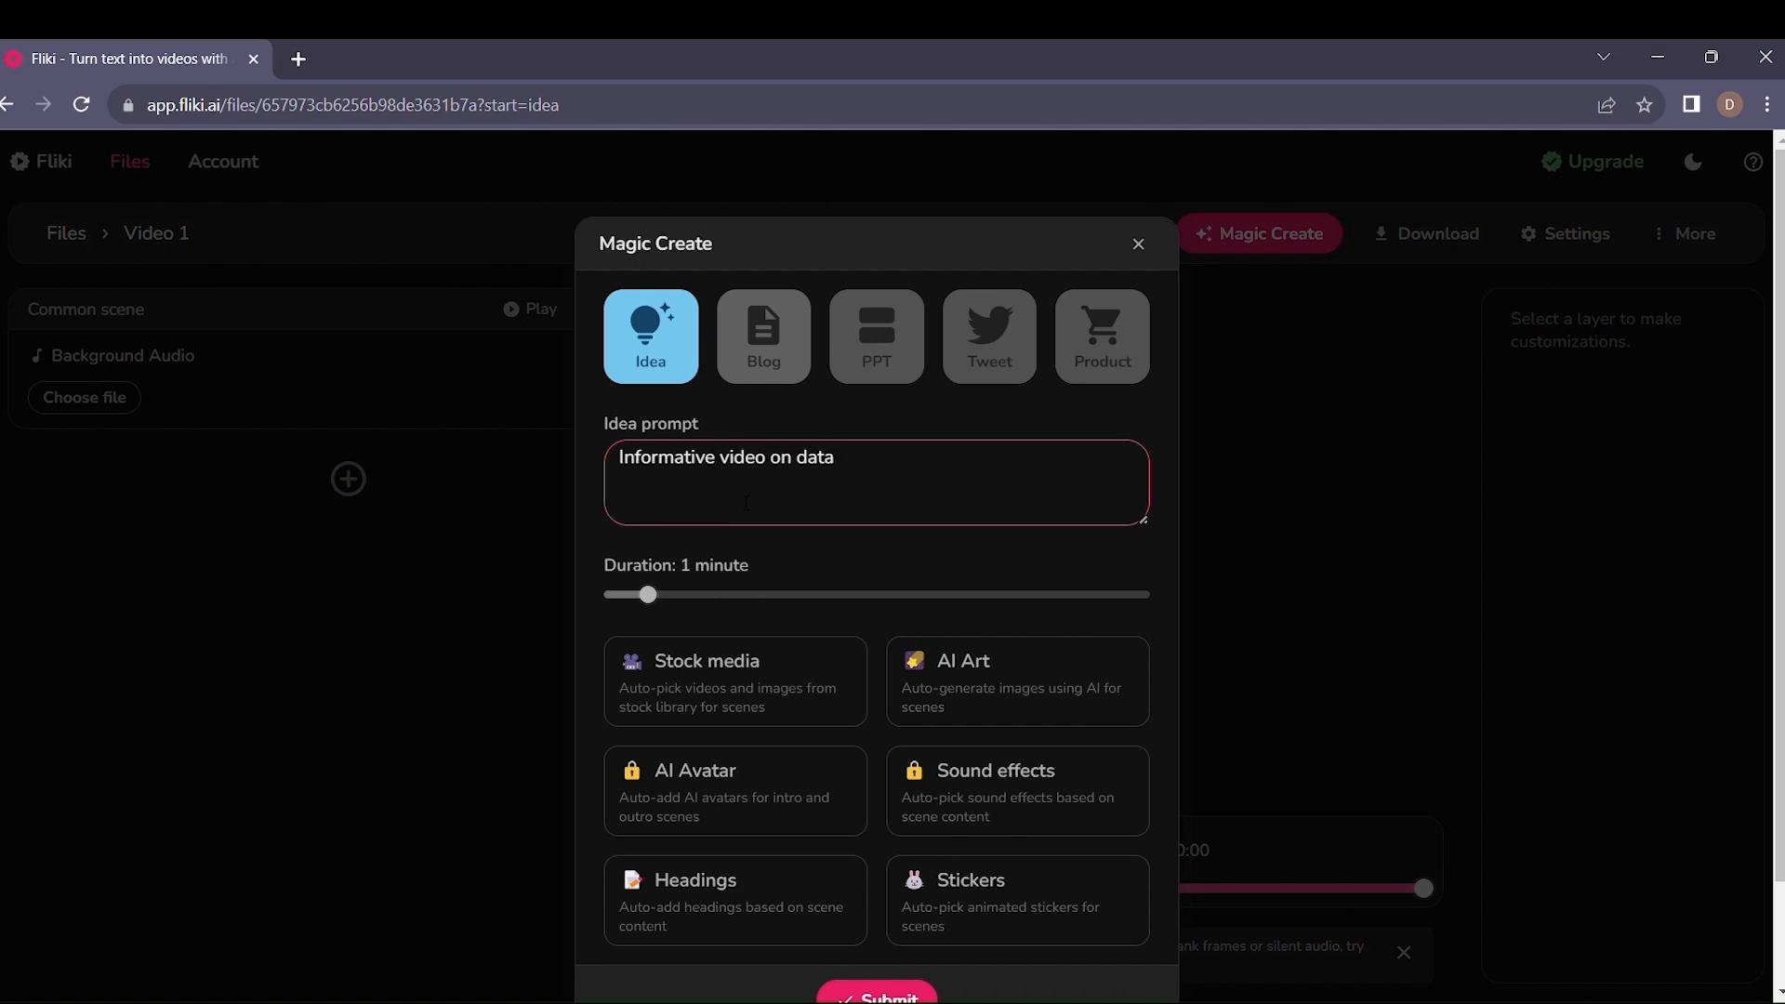
pyautogui.write('base management')
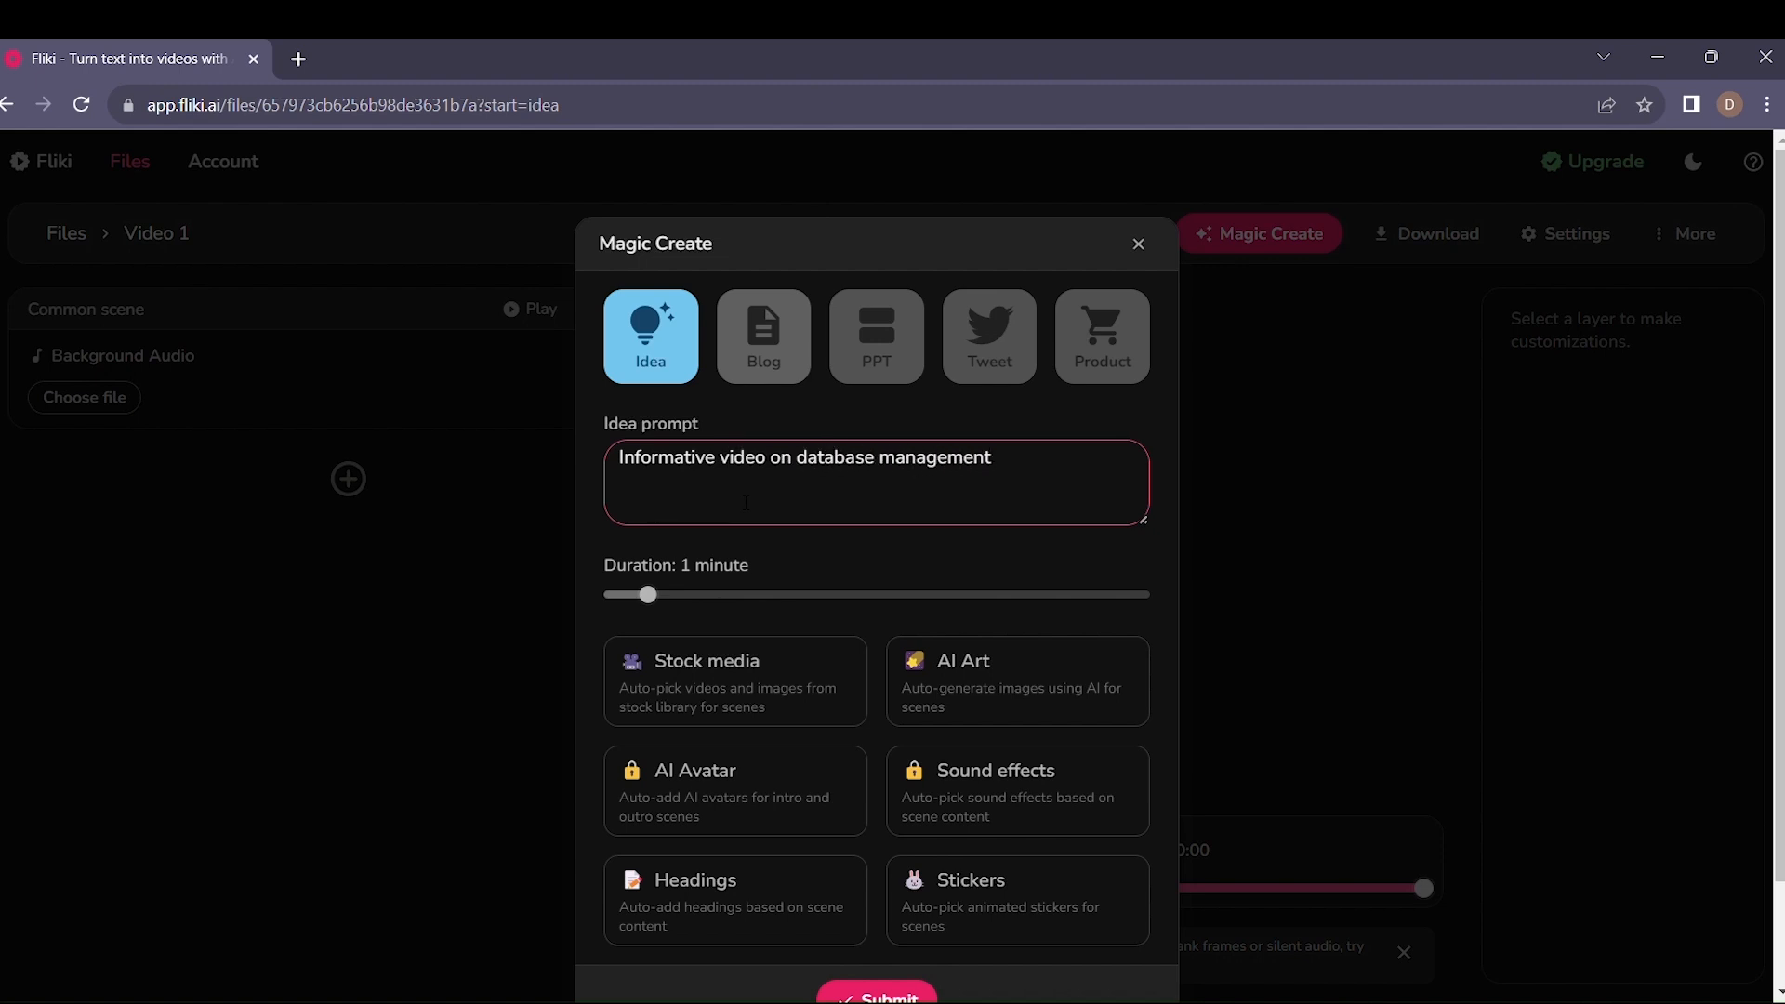
pyautogui.write('systems')
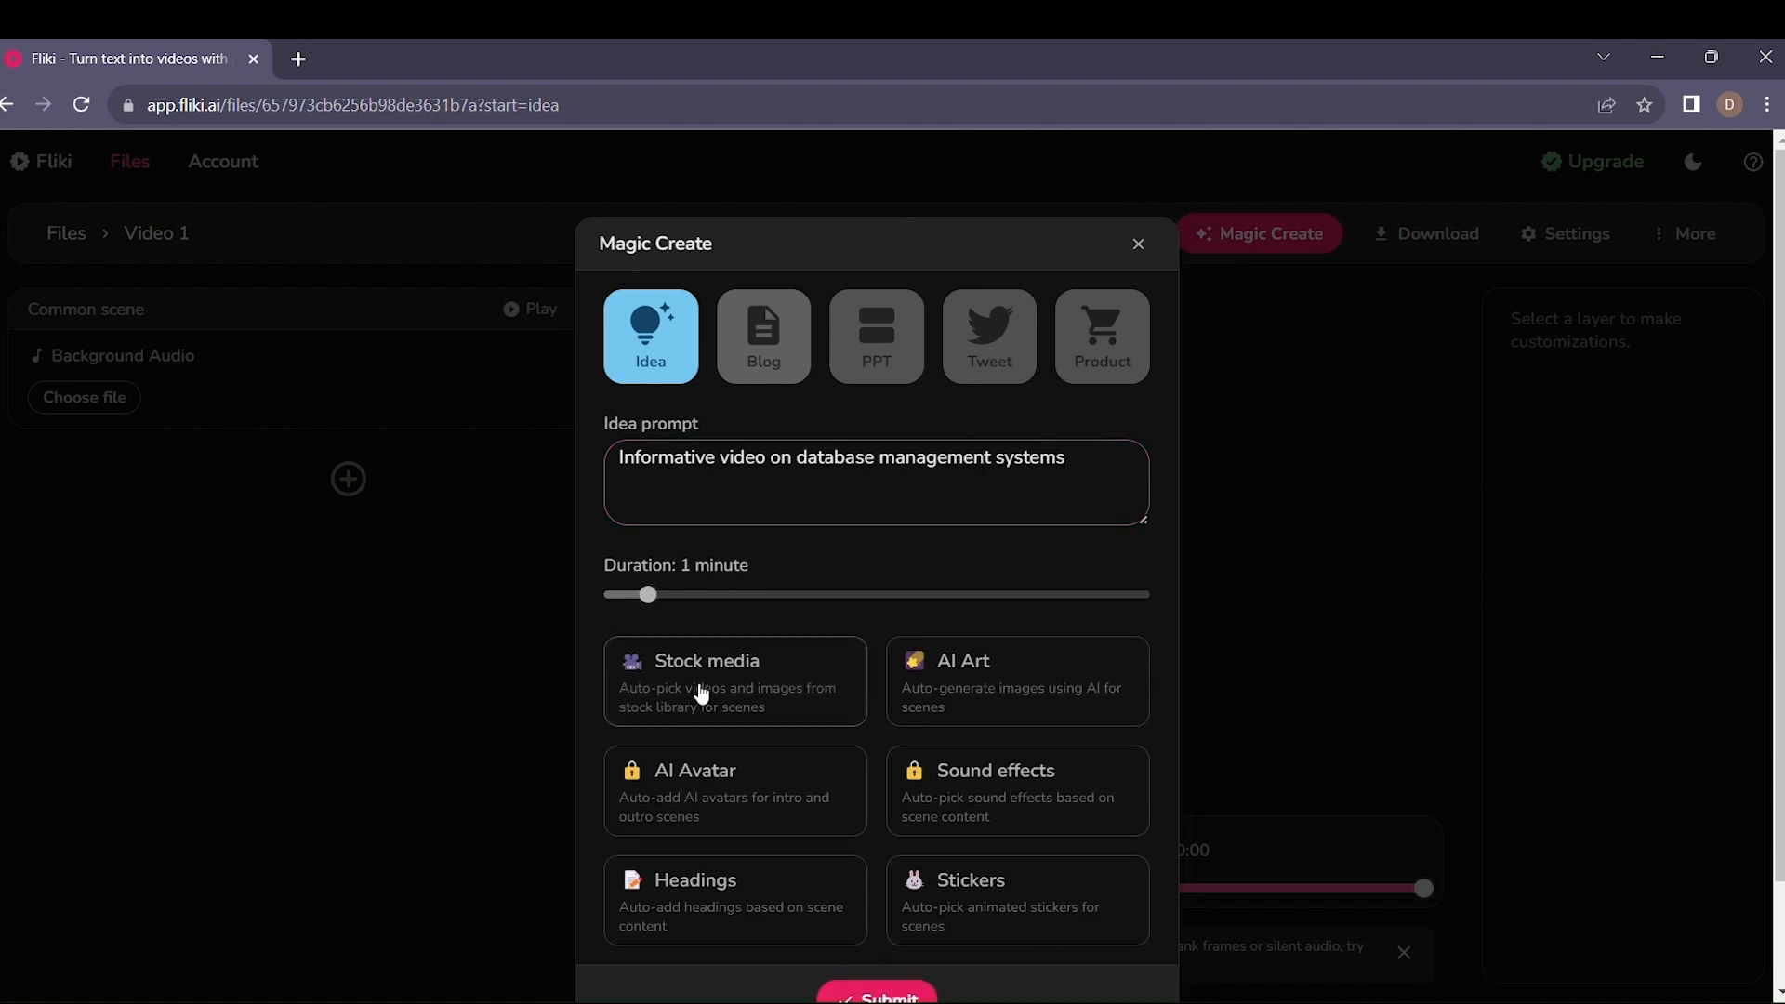
# Generate the scenes with AI Art enabled in the Cinematic style
pyautogui.click(1014, 751)
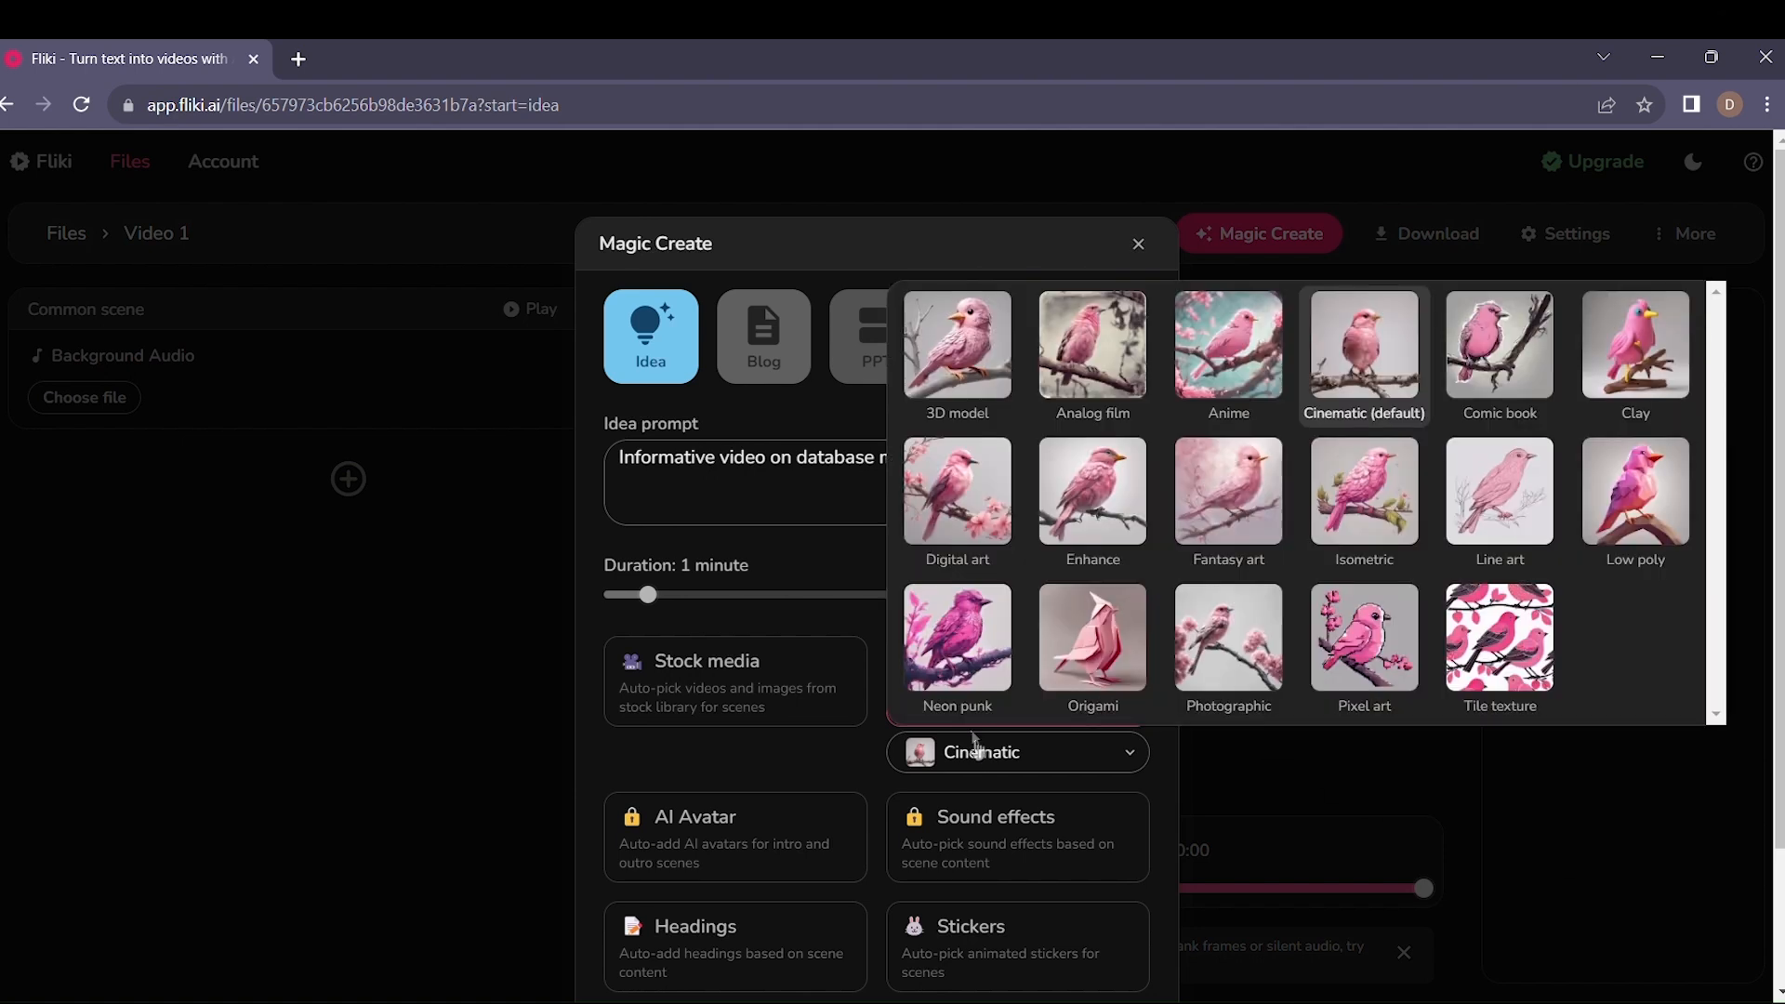
pyautogui.moveTo(1499, 492)
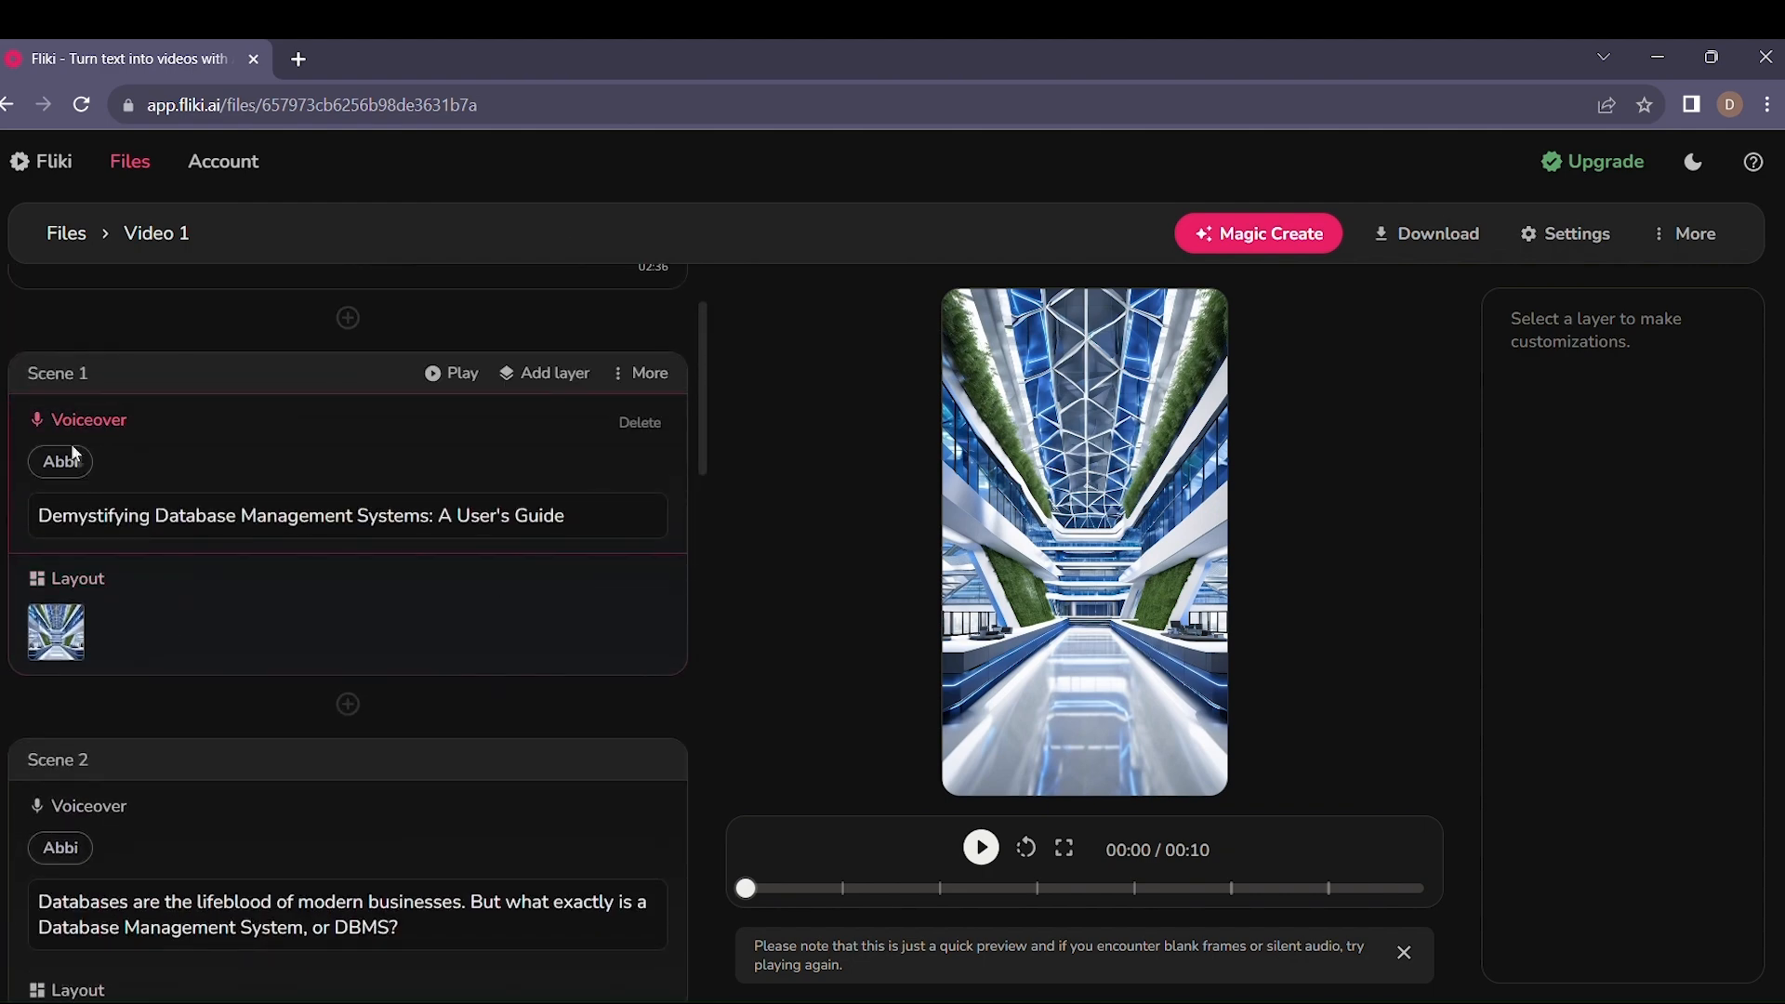
# Review the seven generated scenes down to the 'Embrace the power of DBMSs' scene
pyautogui.click(979, 847)
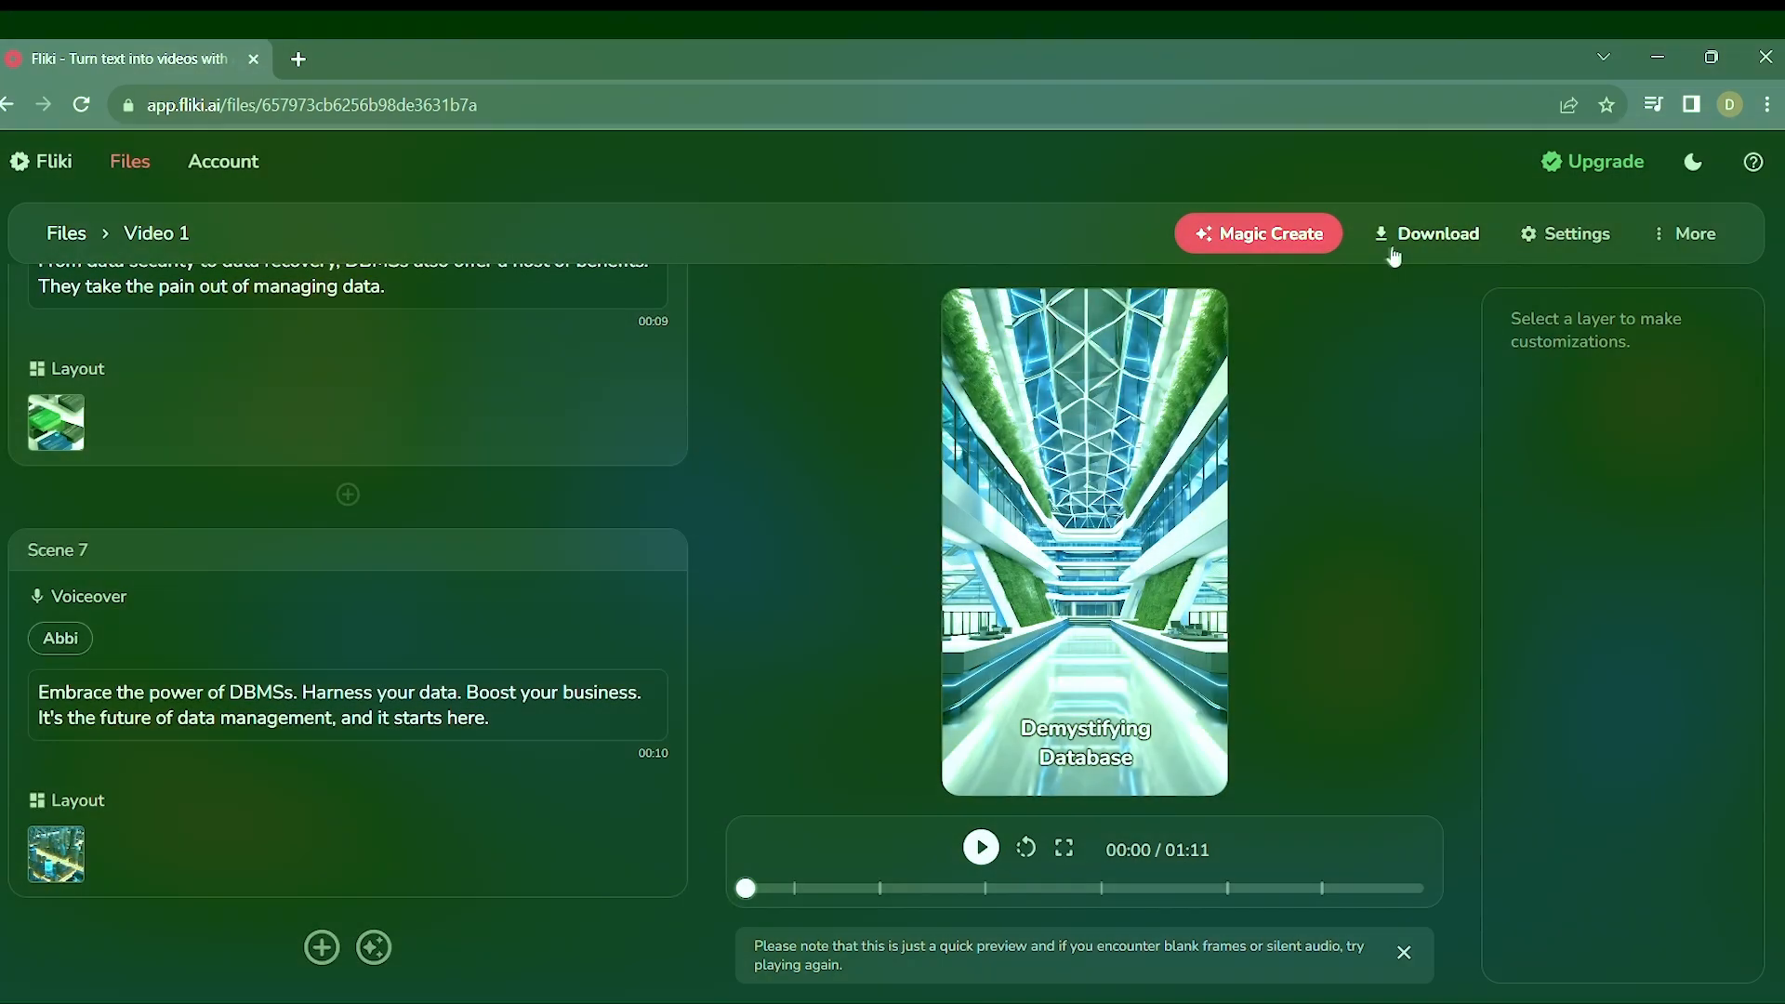
# Export the 1:11 DBMS video so it is ready to download, then dismiss the download window
pyautogui.click(1436, 233)
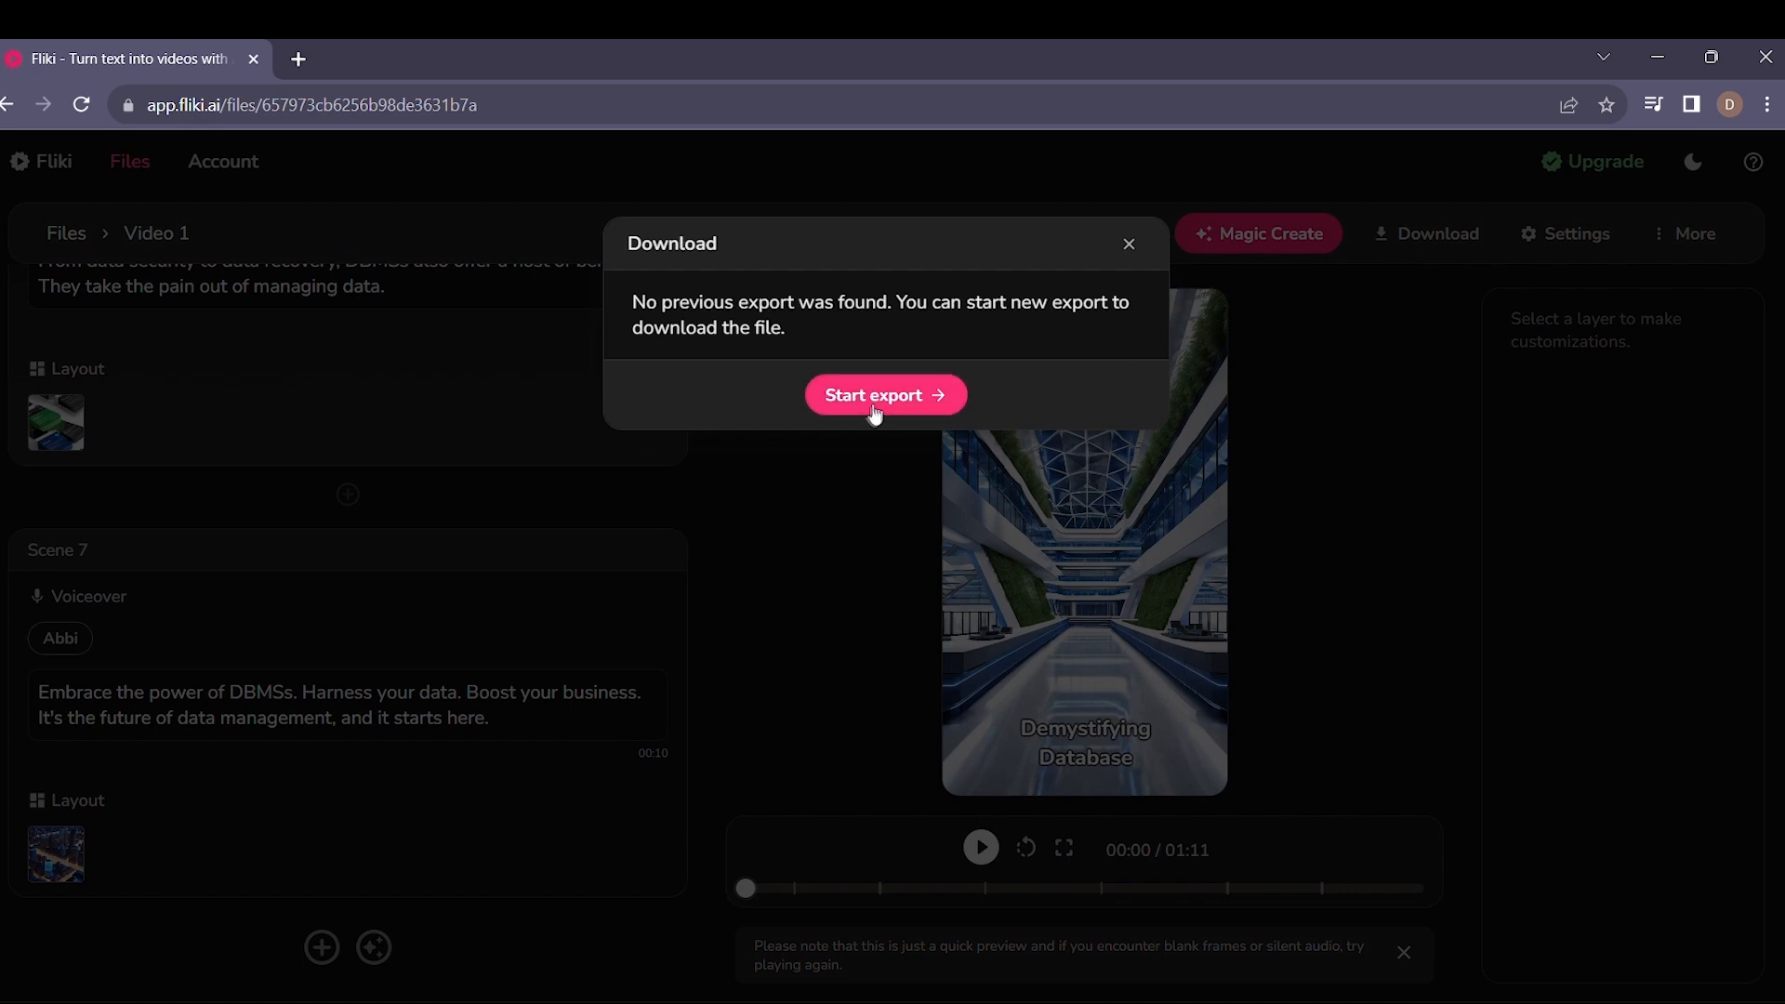
pyautogui.click(884, 395)
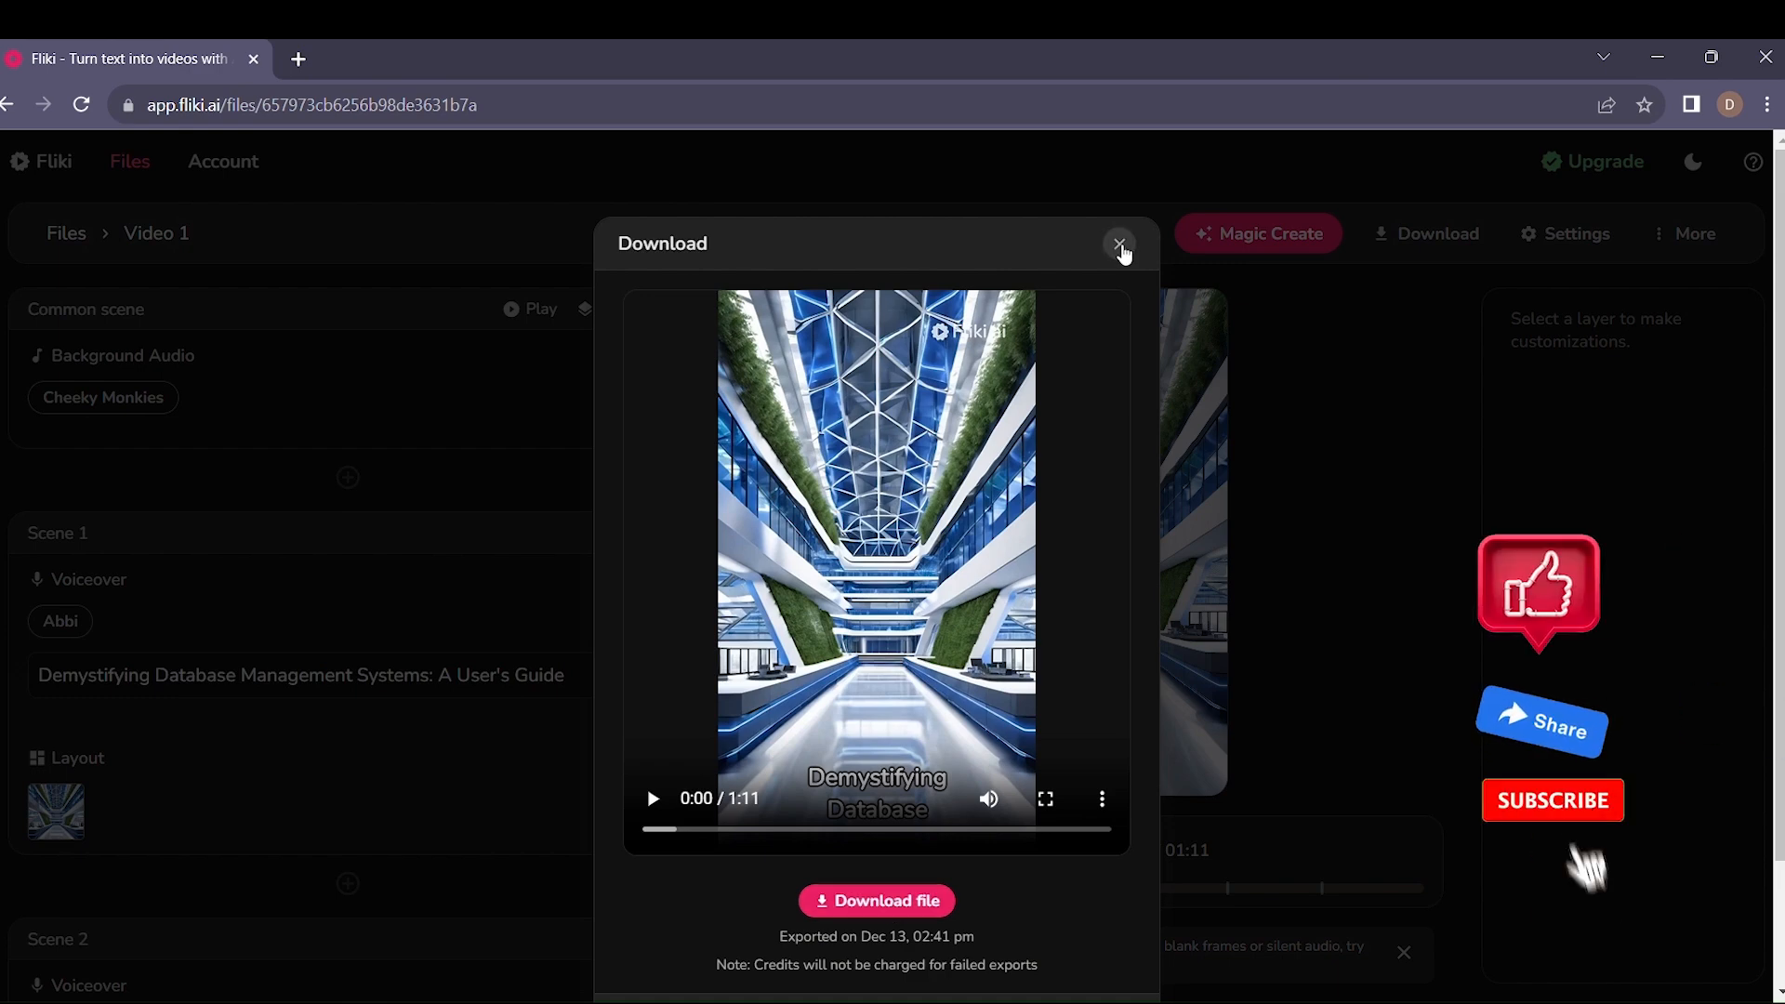
pyautogui.click(1117, 243)
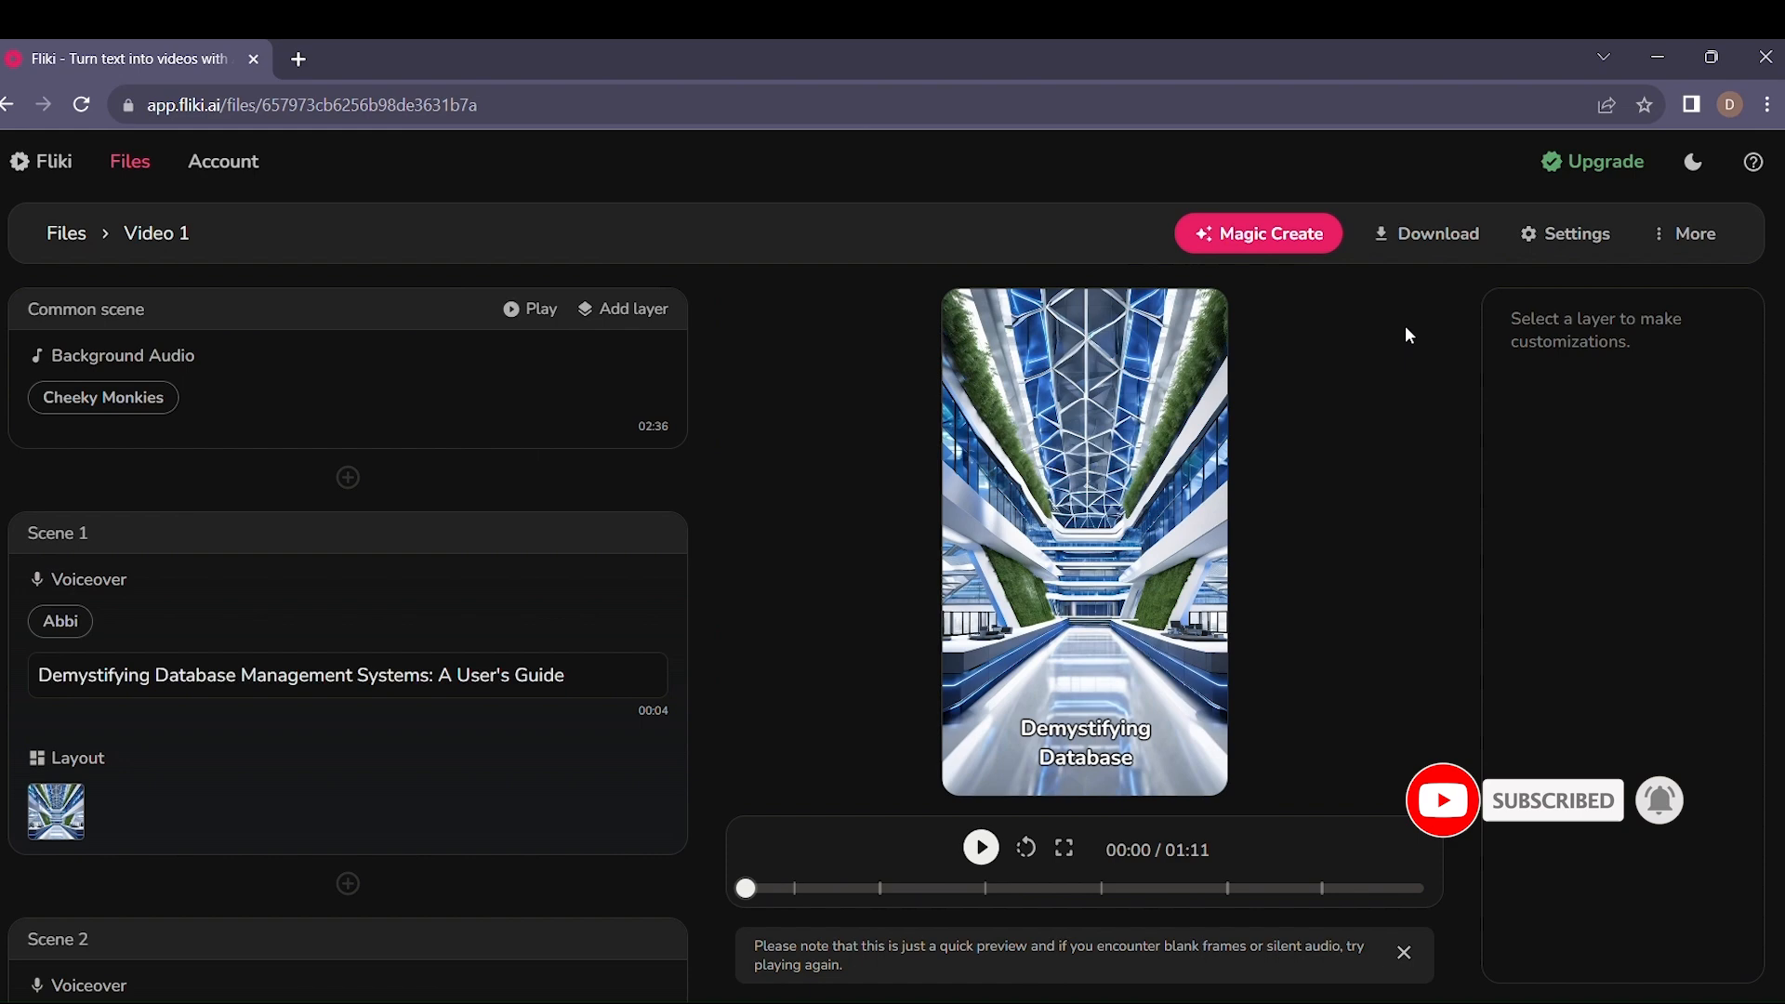